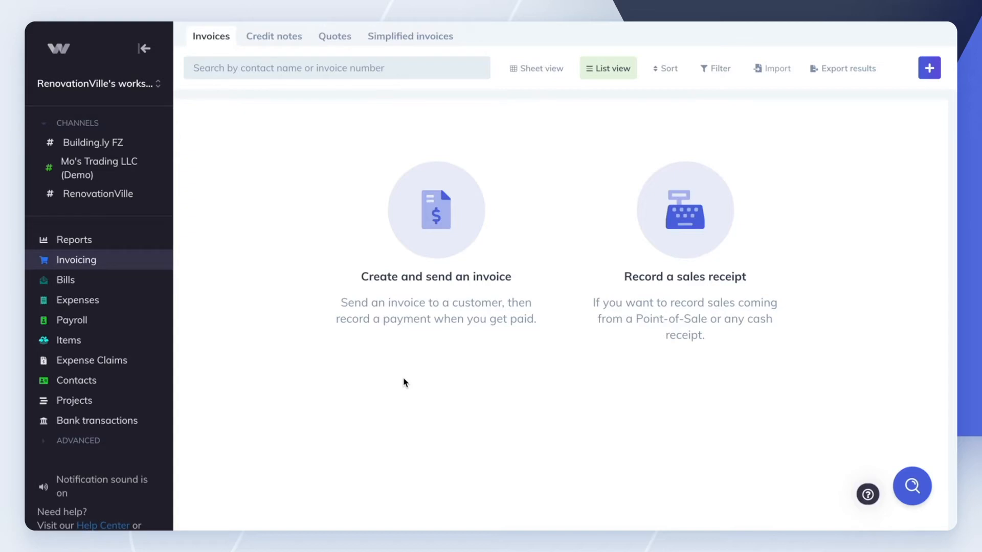
- Browse the contacts list and return to the Invoicing page
click(76, 380)
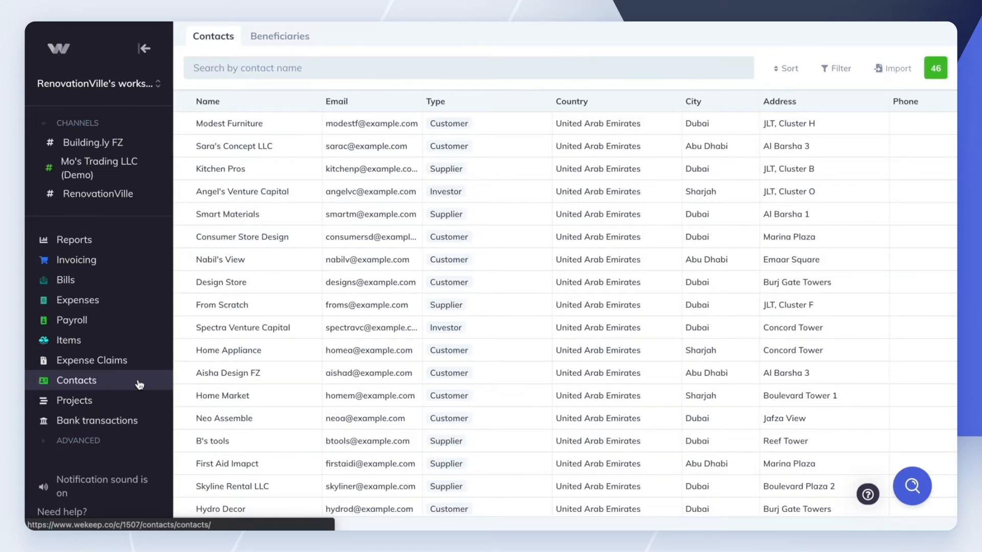
click(78, 259)
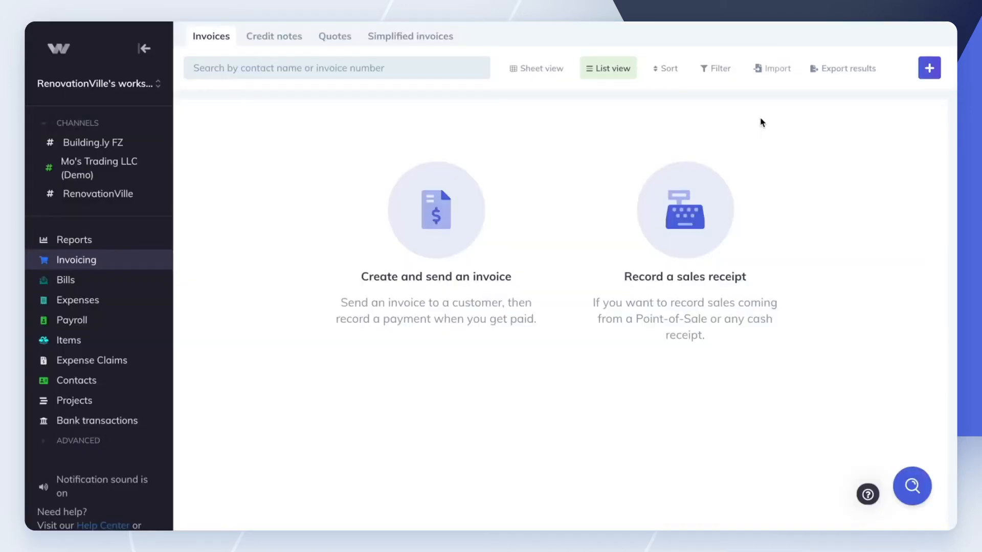
click(78, 259)
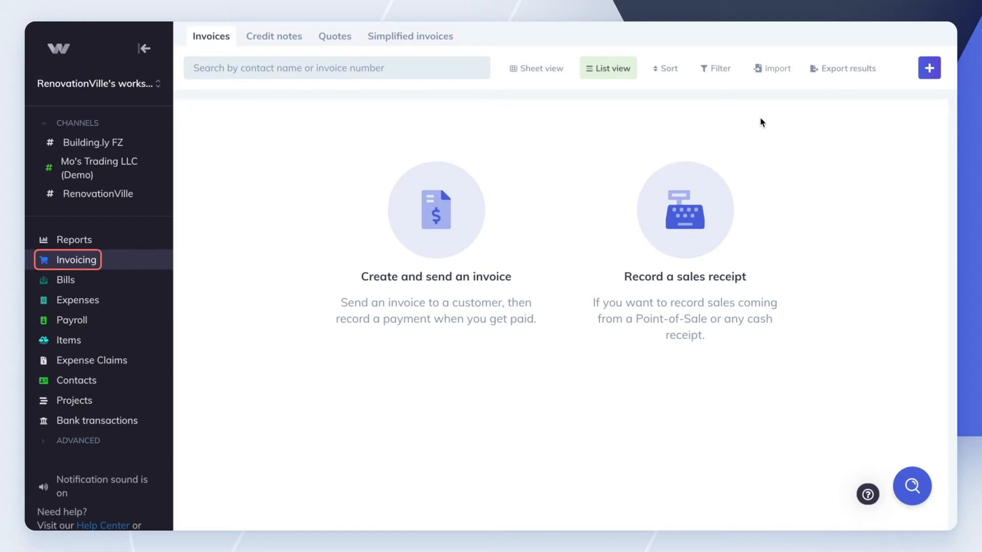
mouse_move(772, 69)
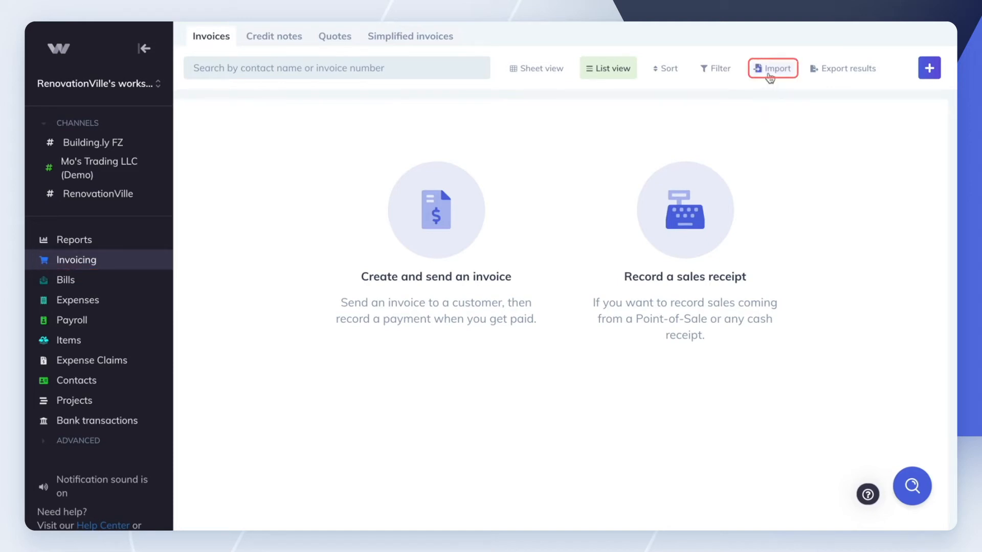
- Start the invoice import and download the CSV template header file
click(772, 69)
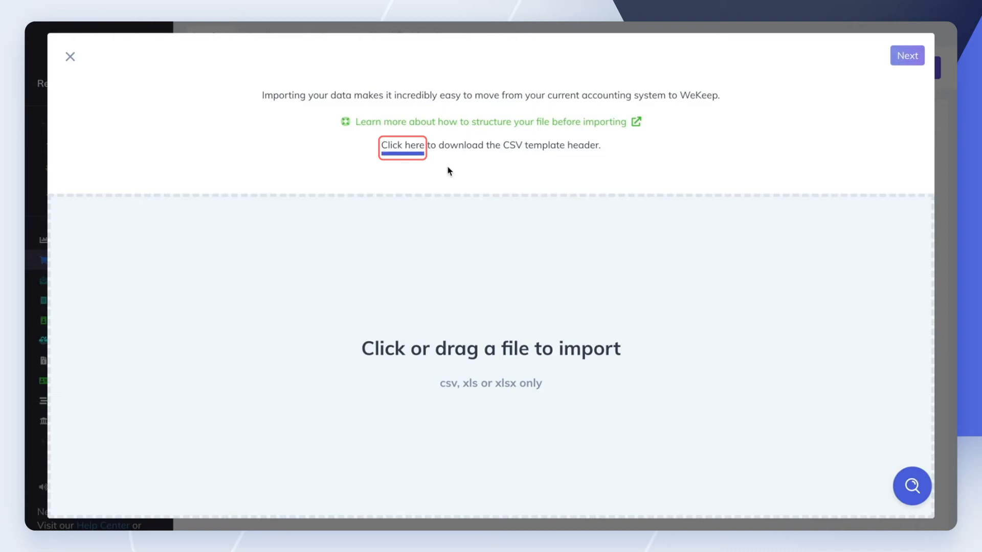
click(402, 144)
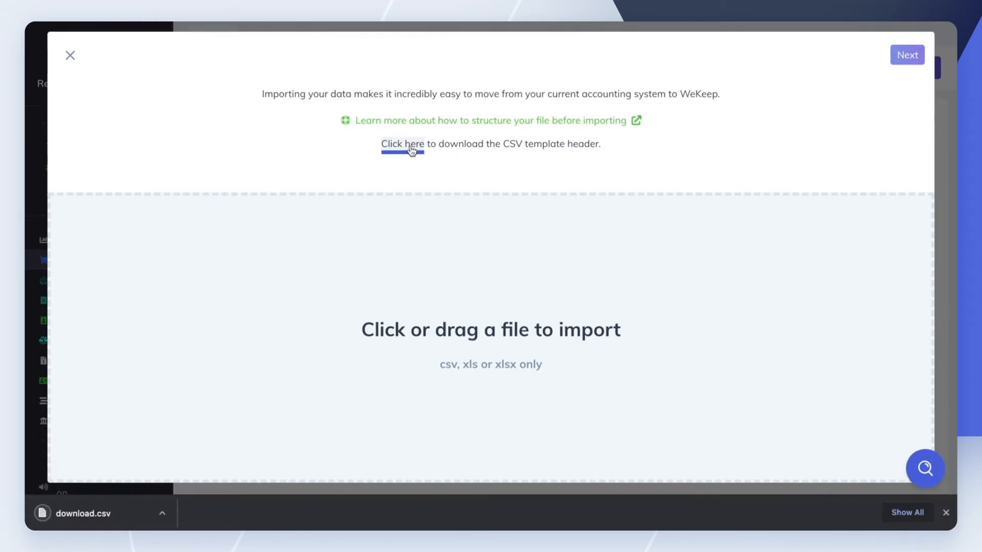
click(403, 144)
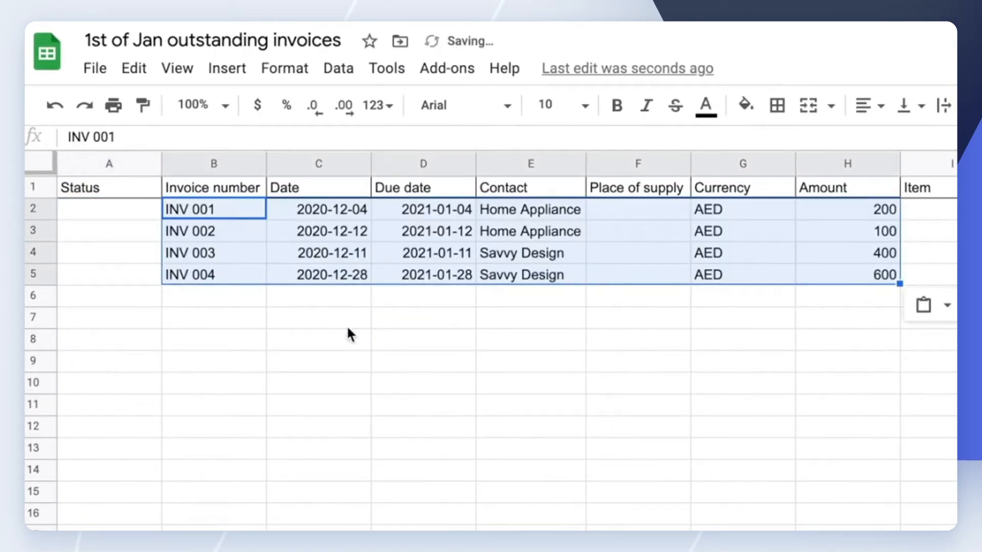
- Fill the Status column and enter 'Open' as the first invoice's opening balance account
click(317, 315)
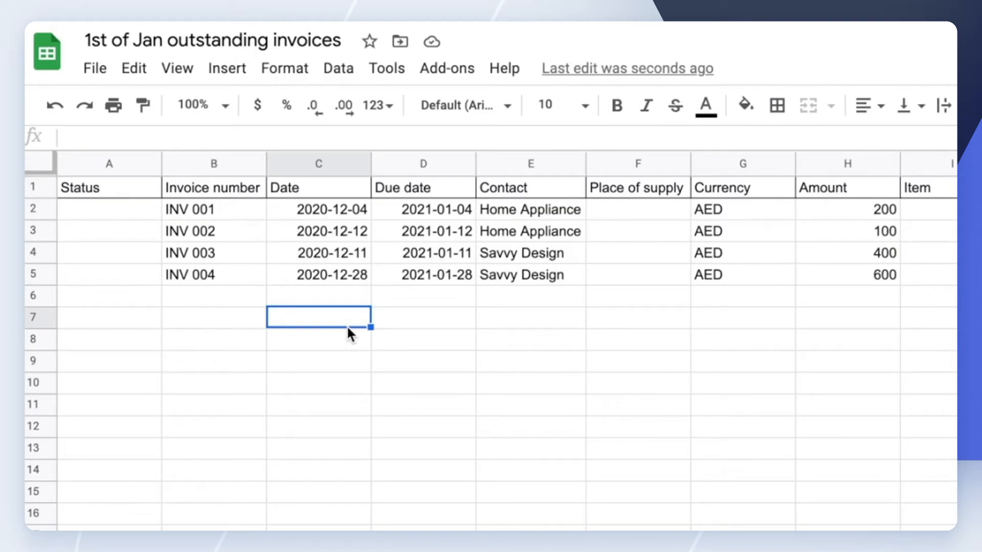
mouse_move(613, 324)
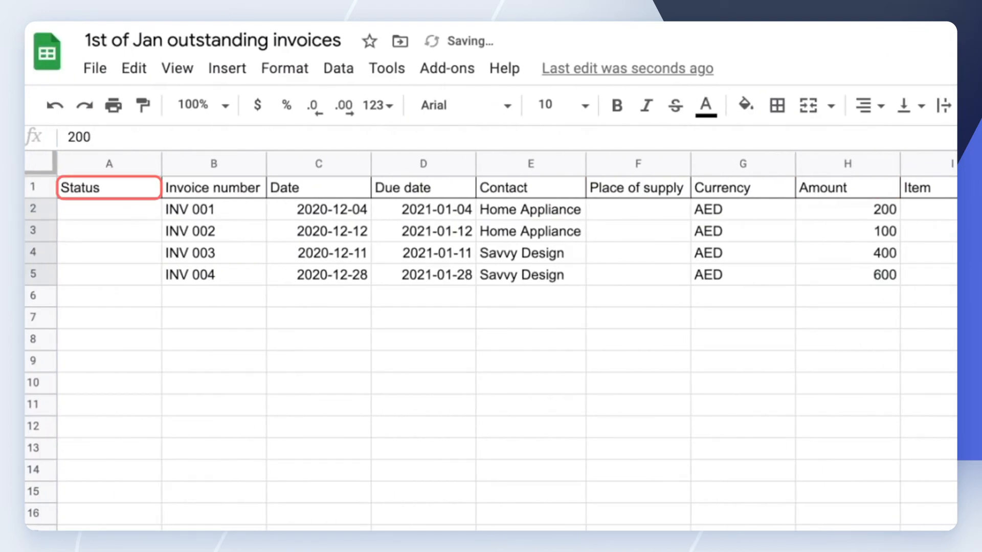
text(S)
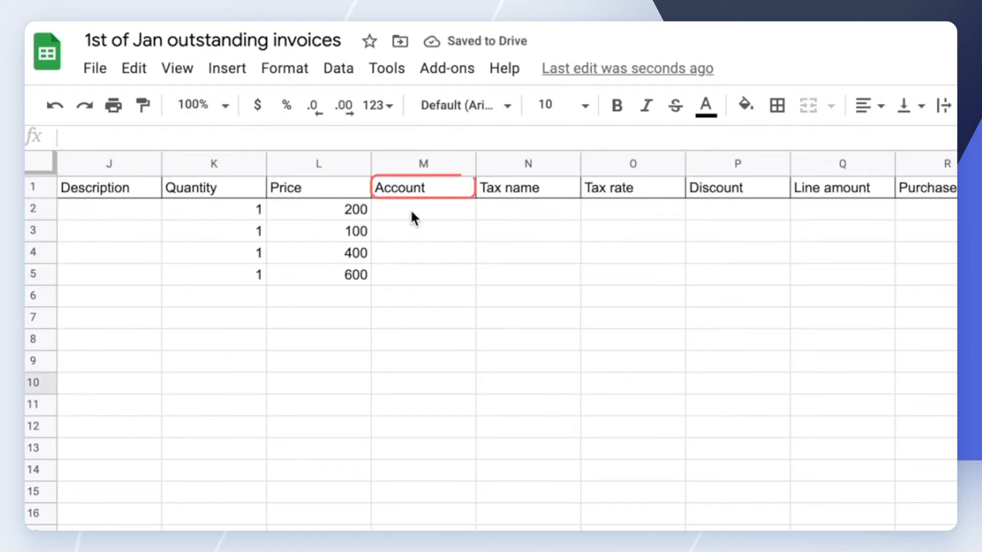
click(422, 208)
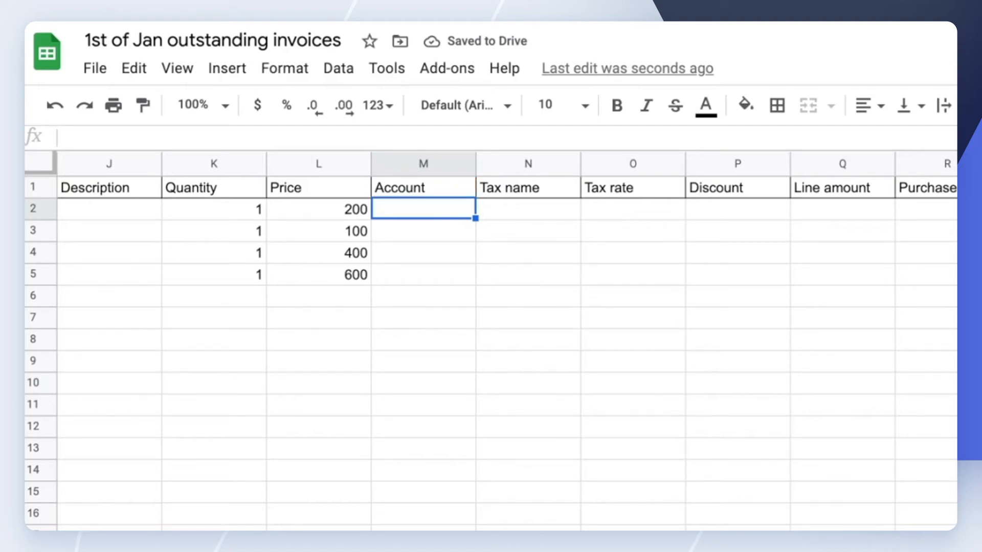
text(Open)
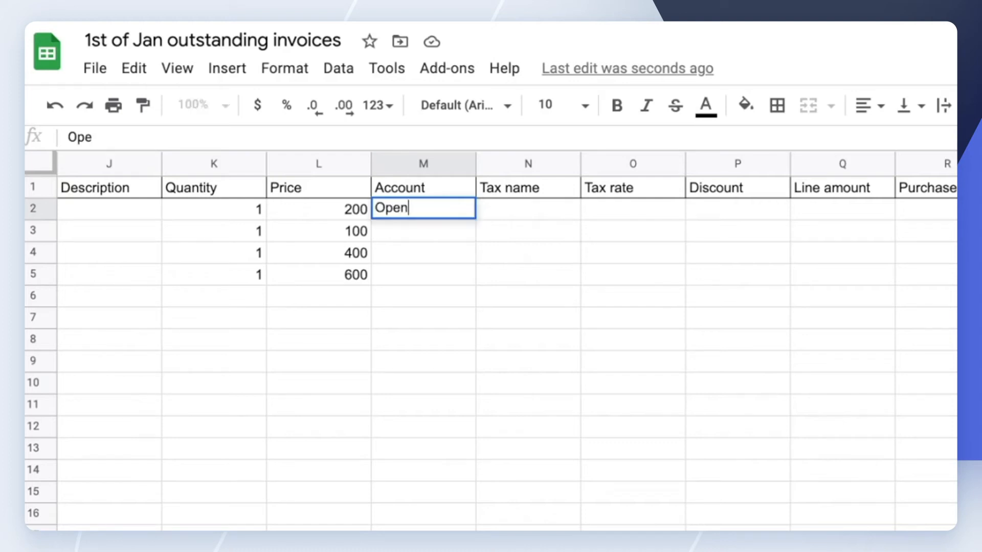
key(enter)
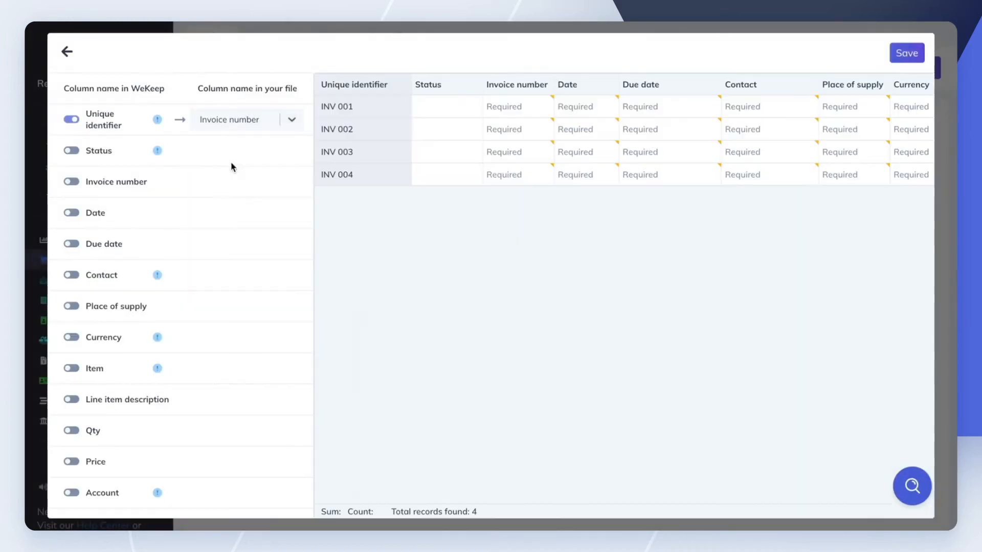
- Map the file's columns, including quantity, to WeKeep fields for invoices INV 001–004
click(70, 275)
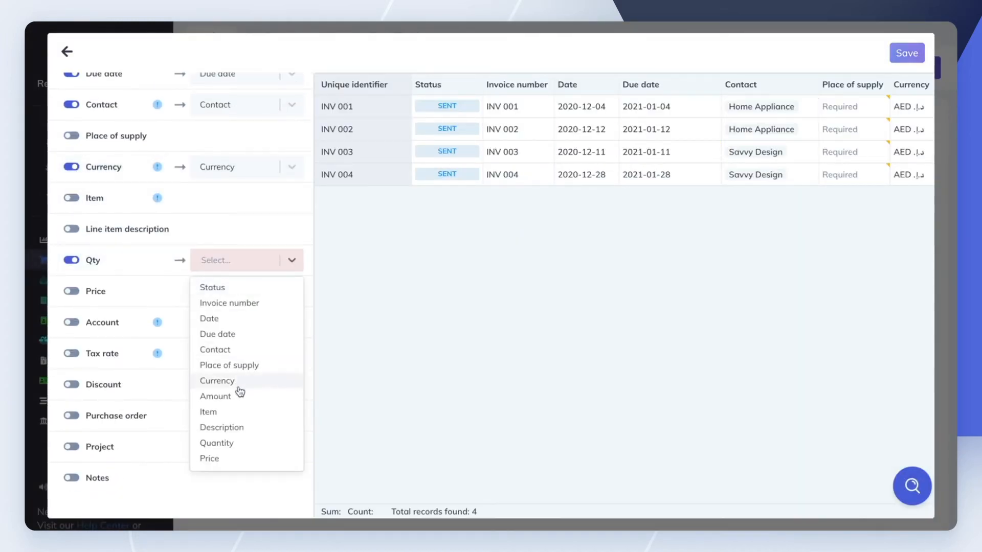
click(217, 442)
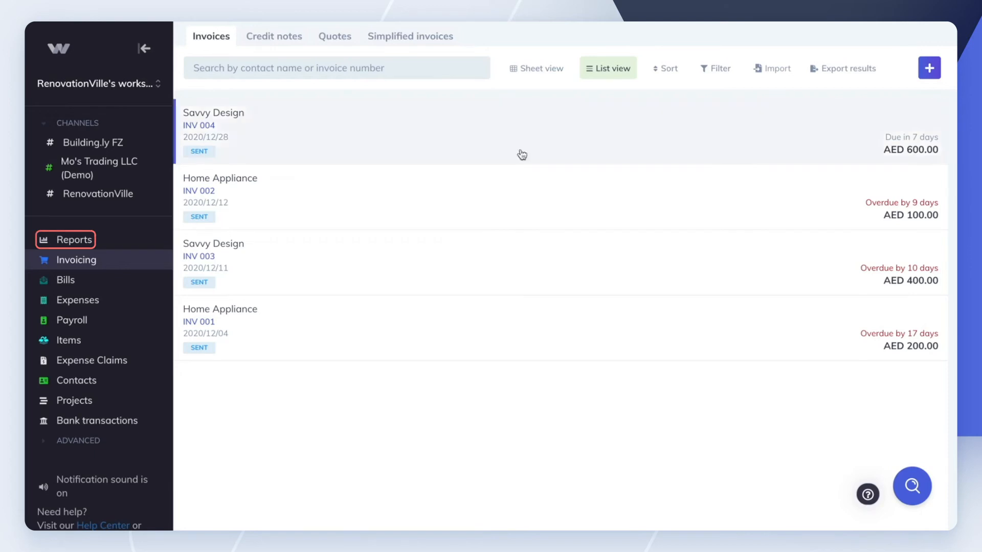
- Go to Reports and bring up the Statement of Account filter options
click(74, 239)
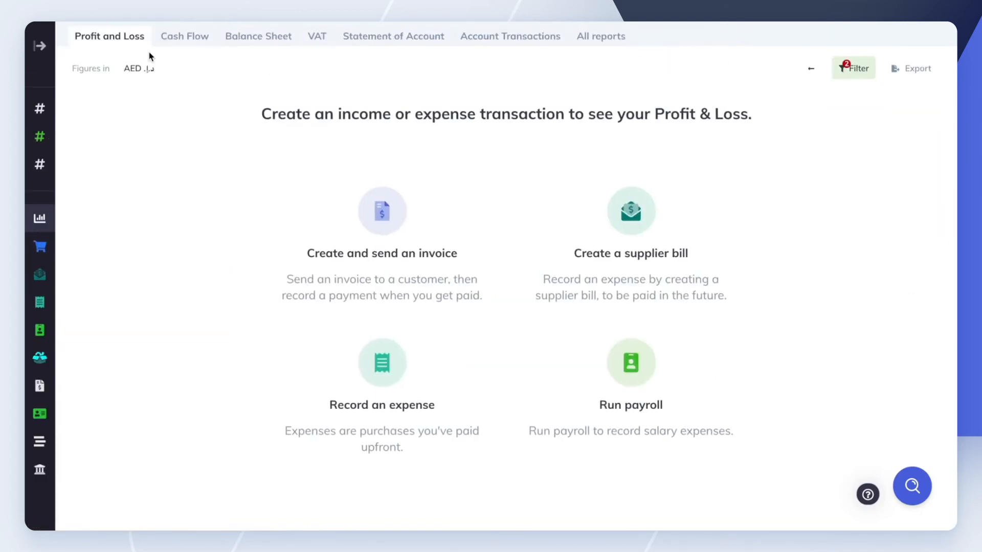
mouse_move(392, 36)
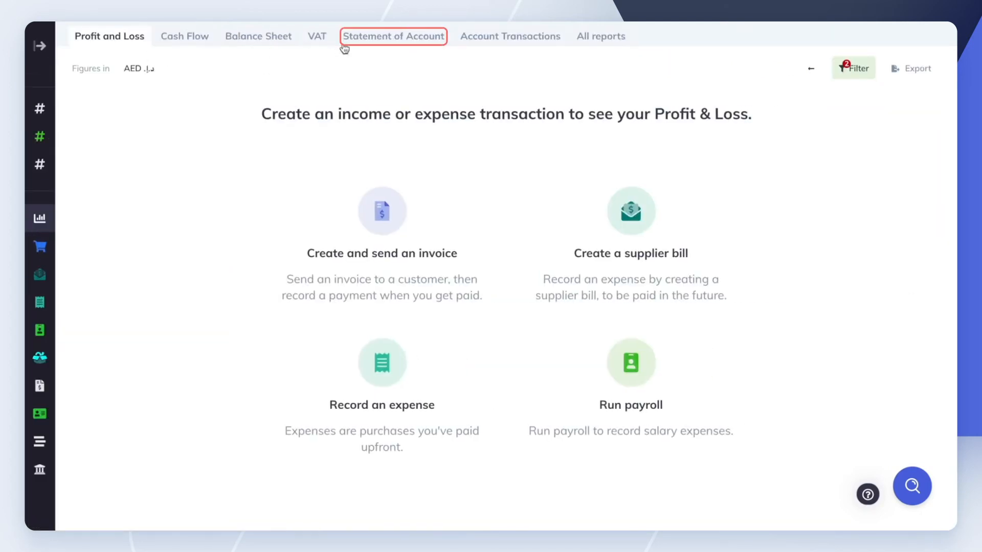
click(392, 36)
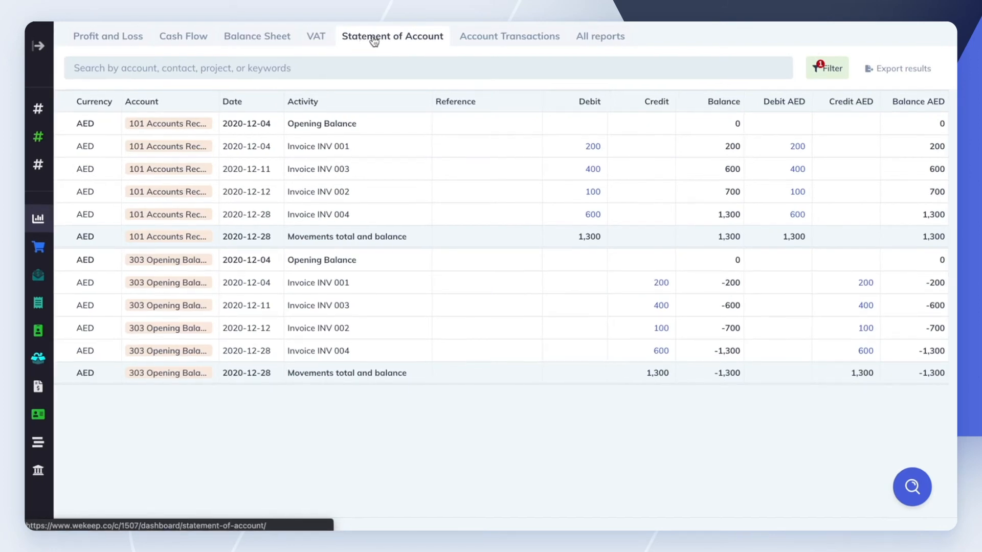
click(826, 68)
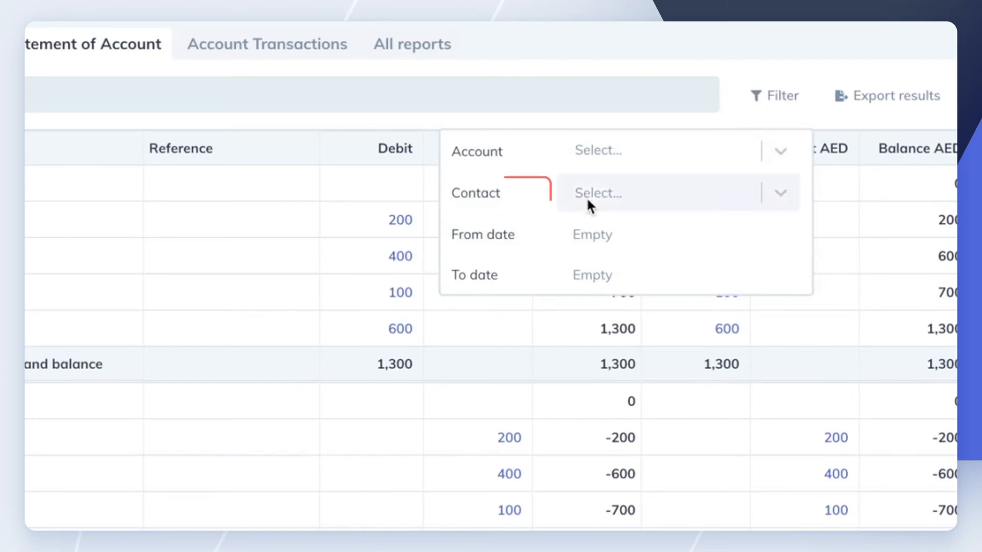
- Filter the statement to contact Home Appliance with an end date, showing INV 001 and INV 002
click(658, 193)
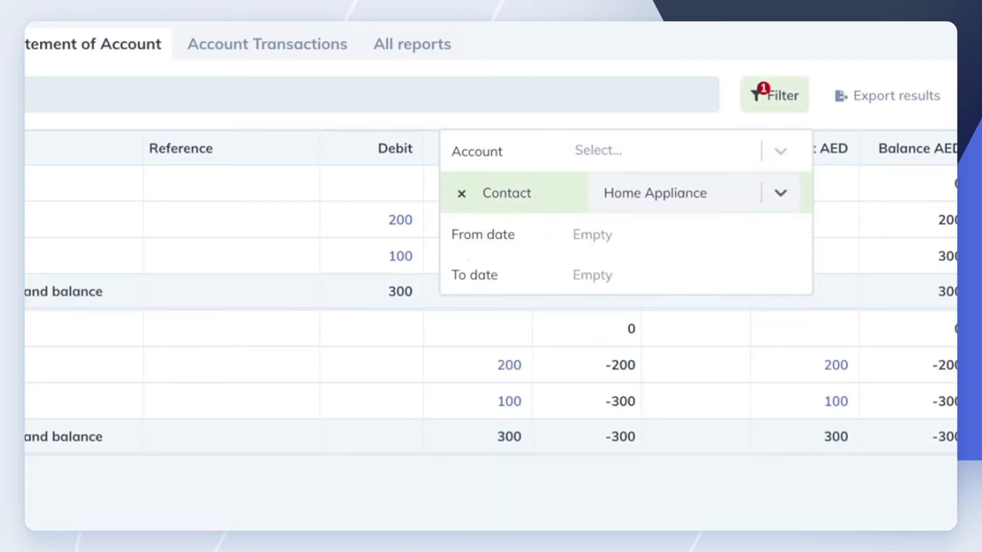
click(473, 274)
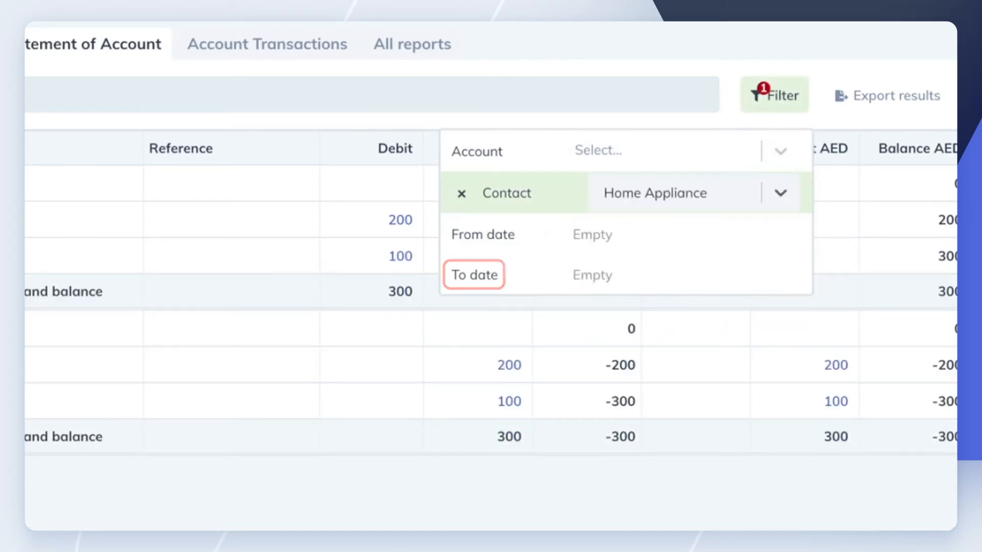
click(474, 274)
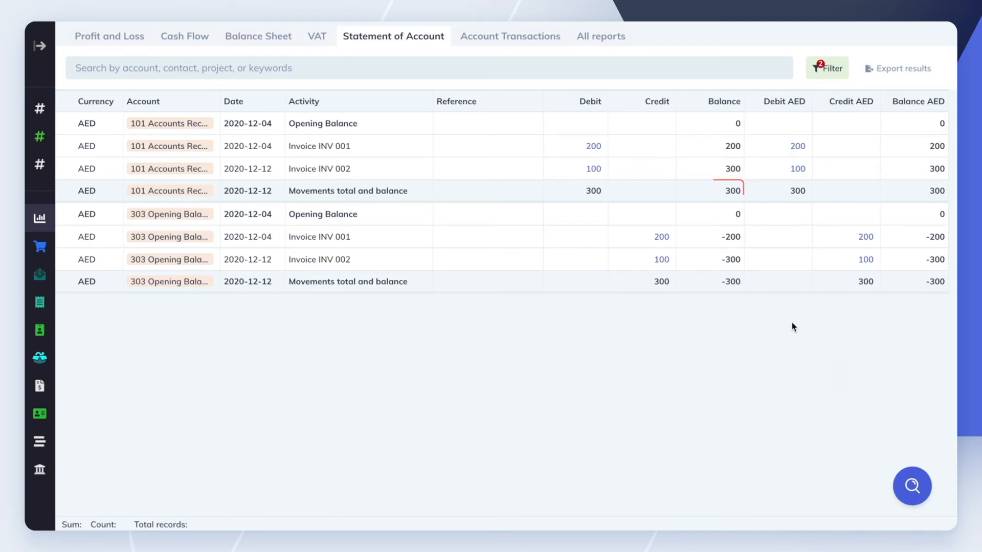
- Switch the statement's contact to Savvy Design, listing INV 003 and INV 004 totalling 1,000
click(710, 190)
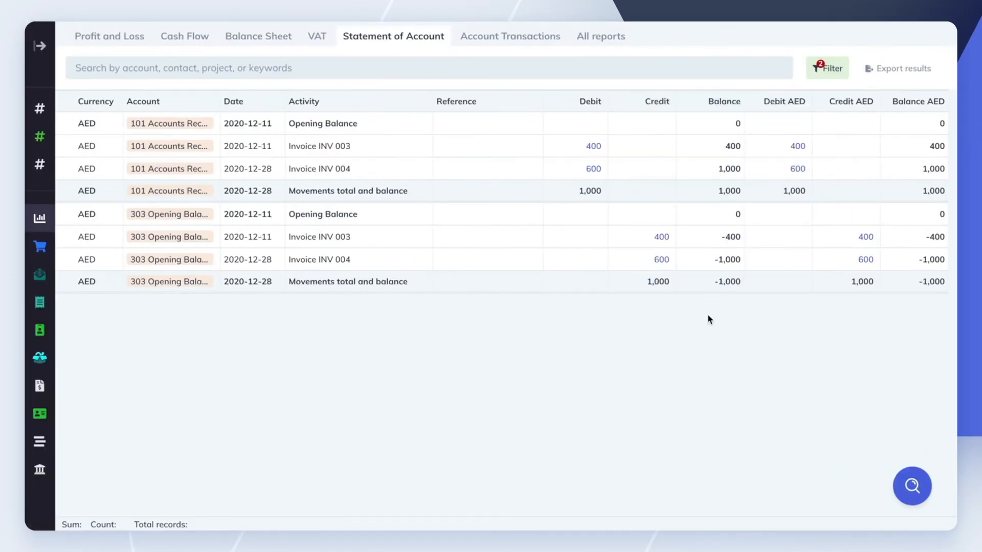
click(709, 190)
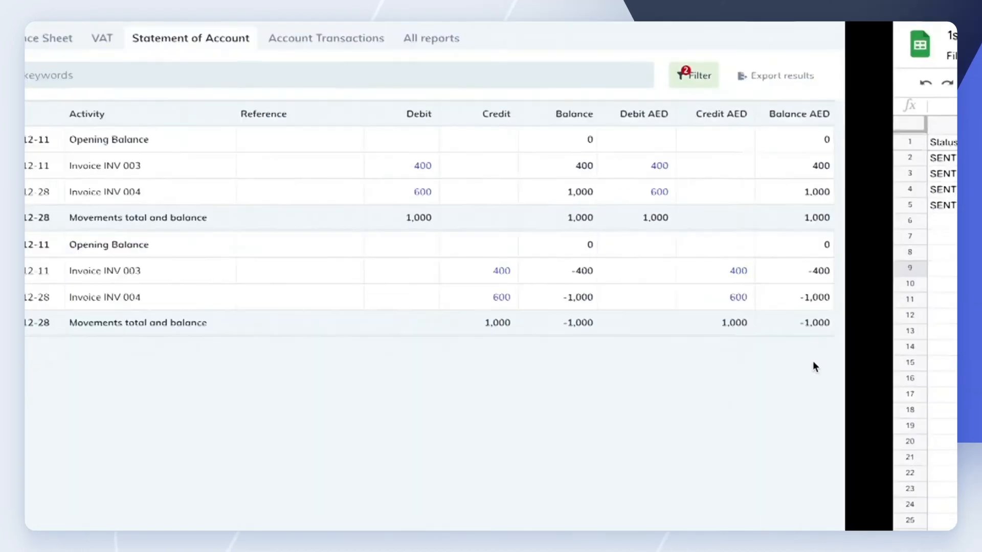
- Remove the contact filter so all four invoices show again
click(699, 76)
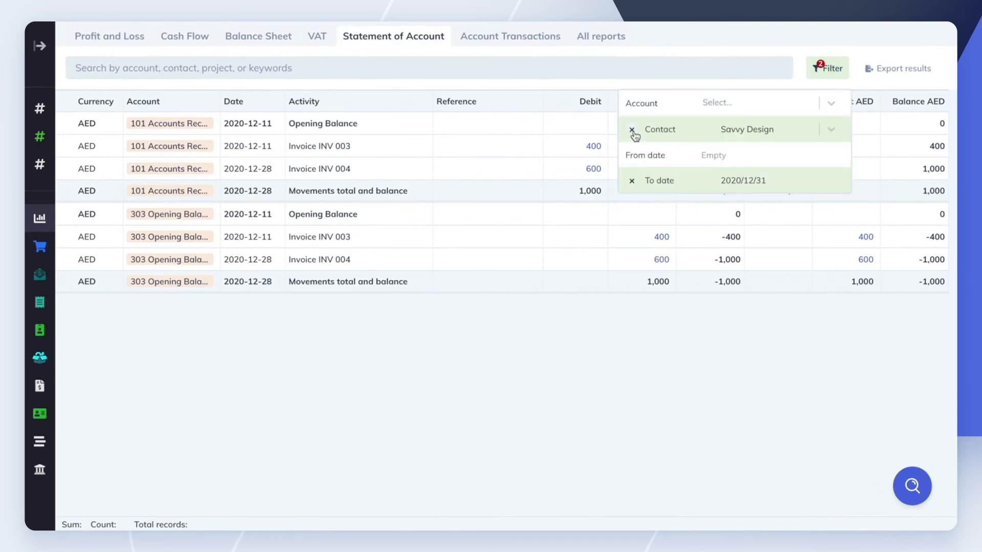
click(632, 130)
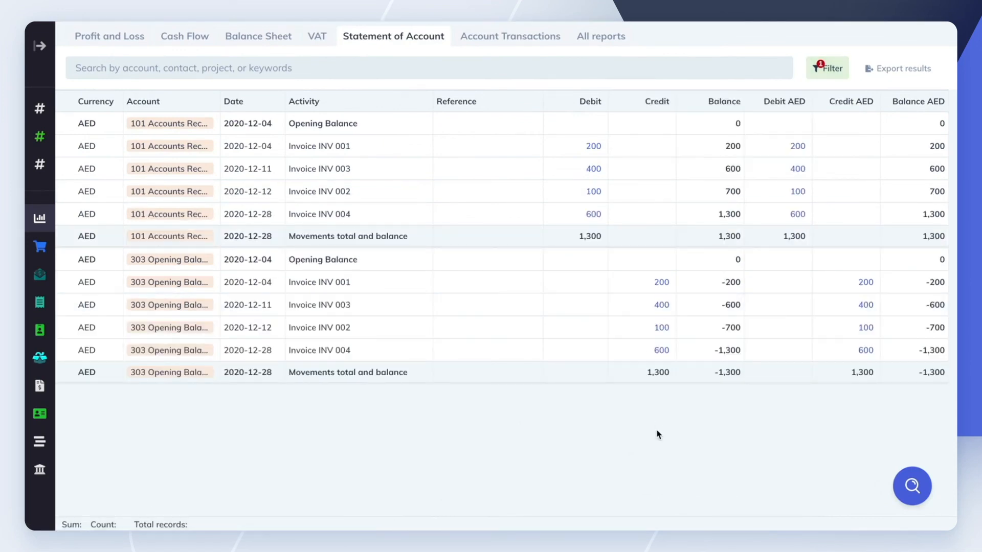
- Close the filter panel and view the Balance Sheet with 1,300.00 Accounts Receivable
click(708, 236)
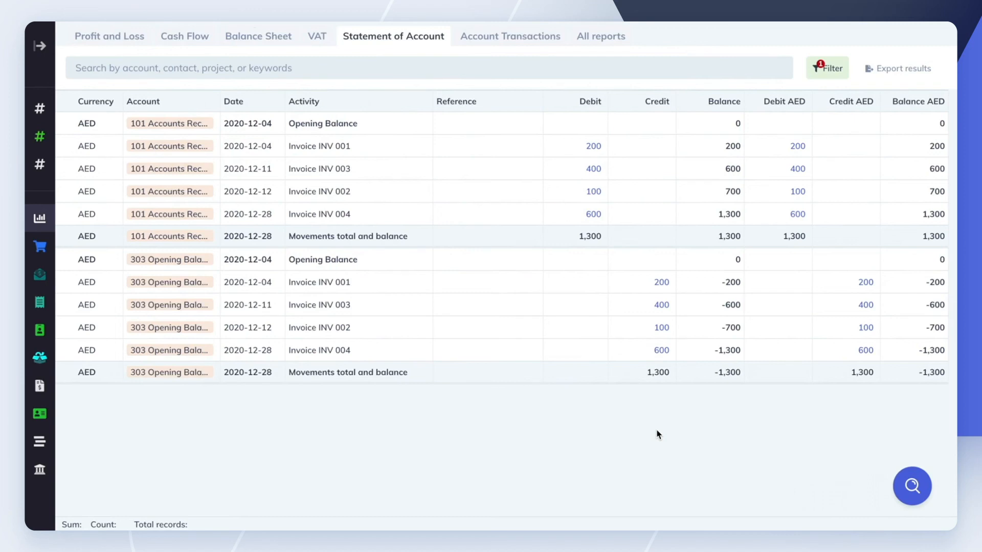
click(257, 36)
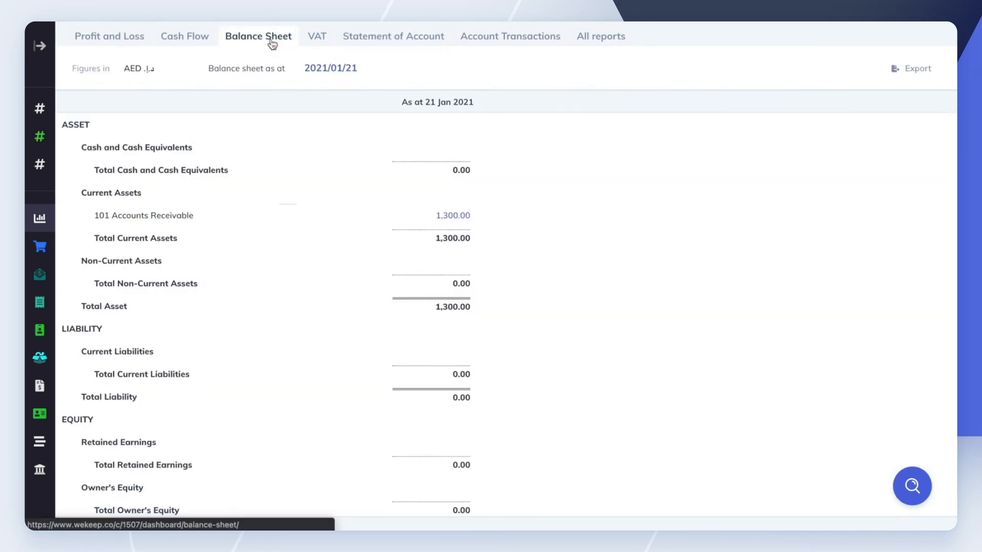